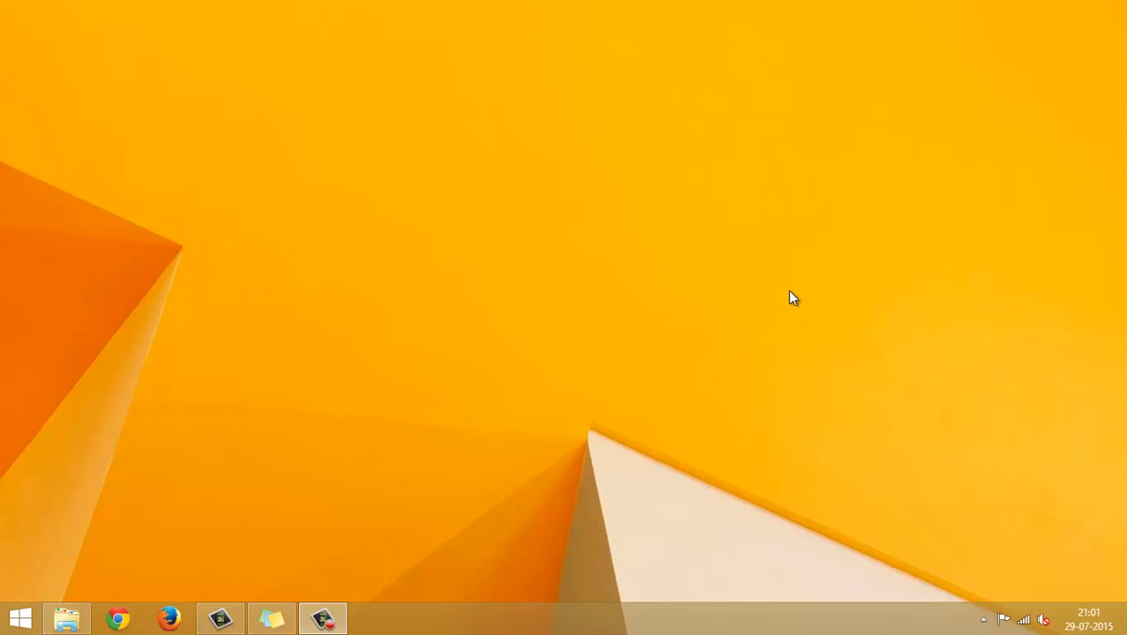
mouse_move(574, 302)
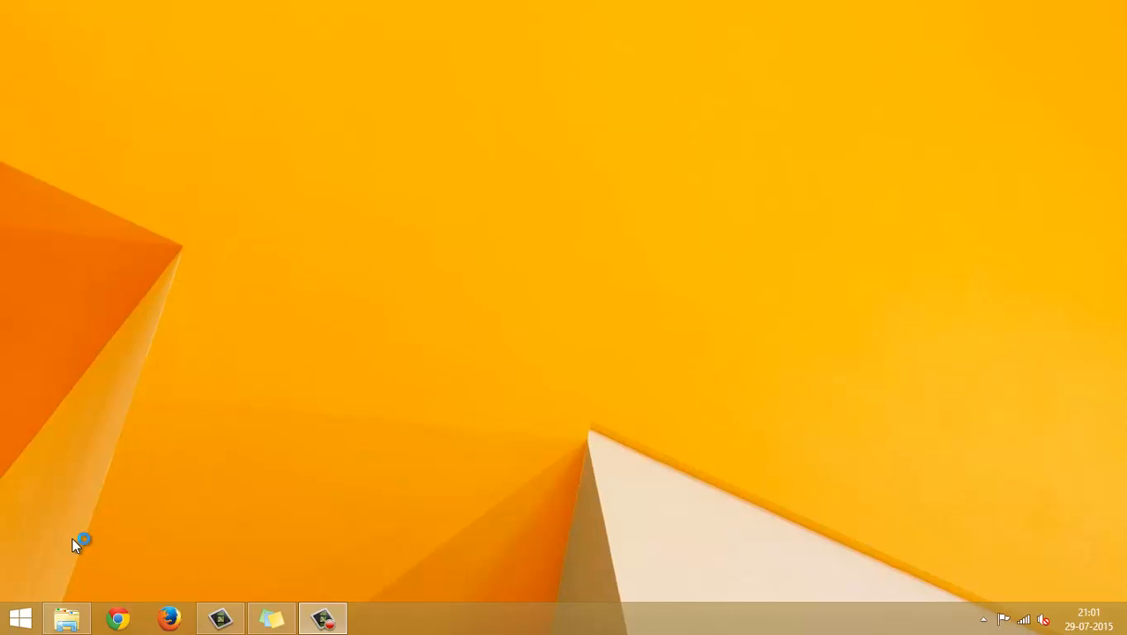
Browse to C:\Windows\System32\GWX and select GWX.exe among its ten files
click(66, 617)
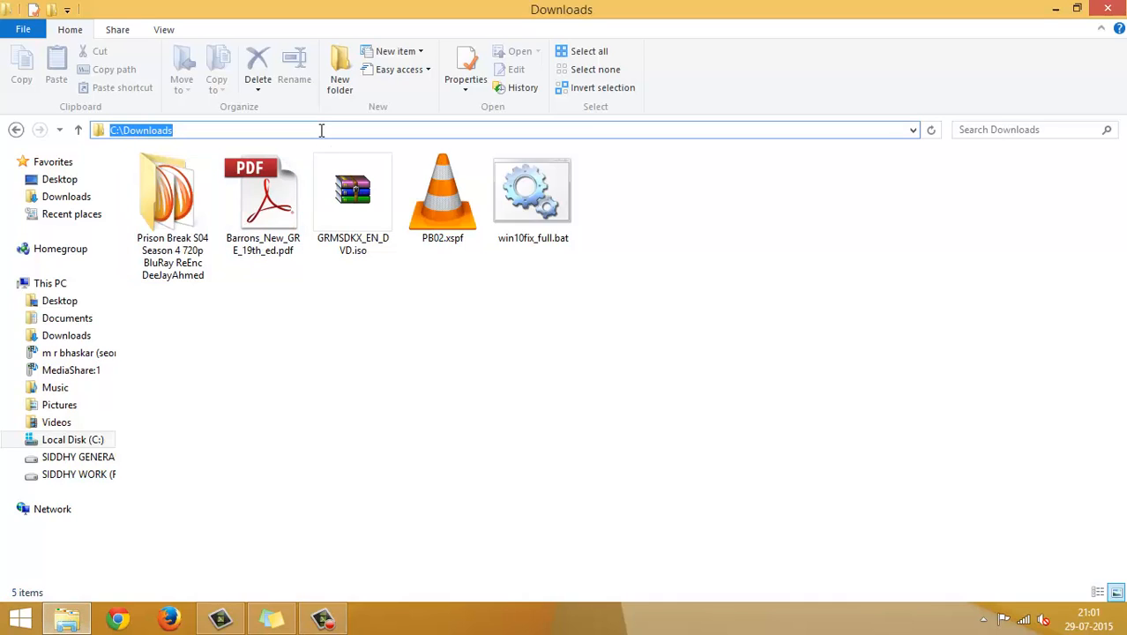
text(C:\Downl)
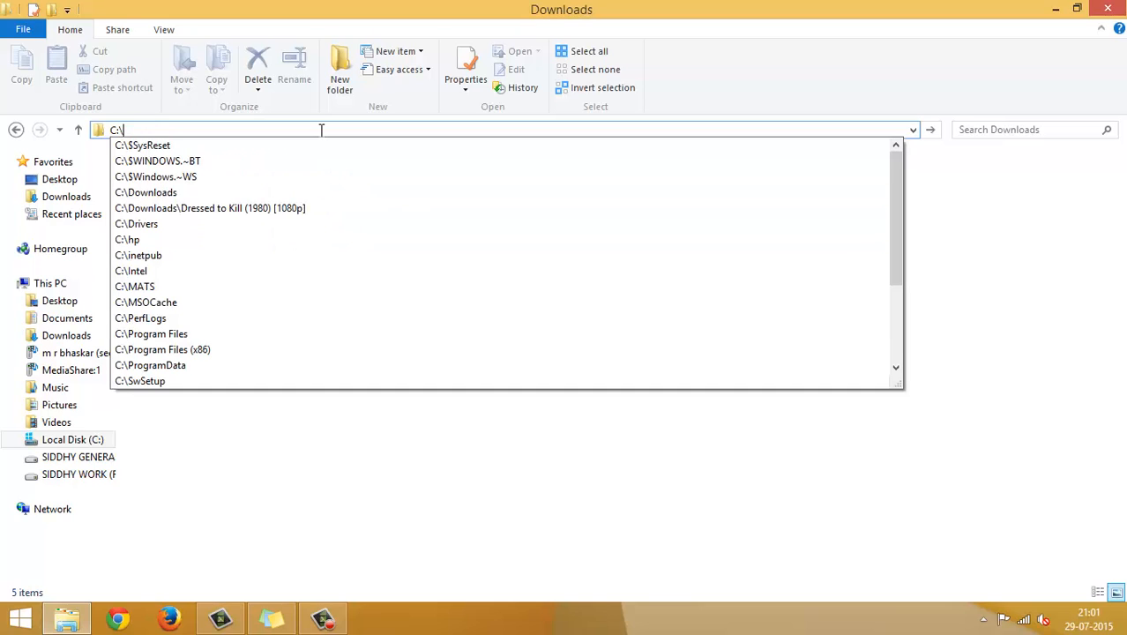
text(Wi)
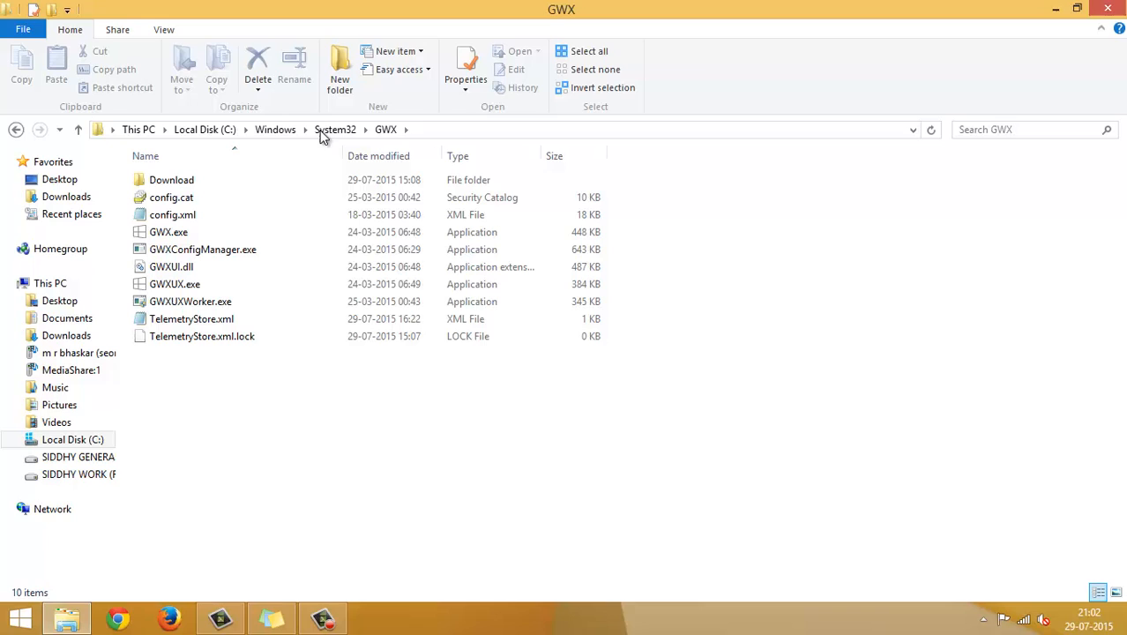
click(169, 232)
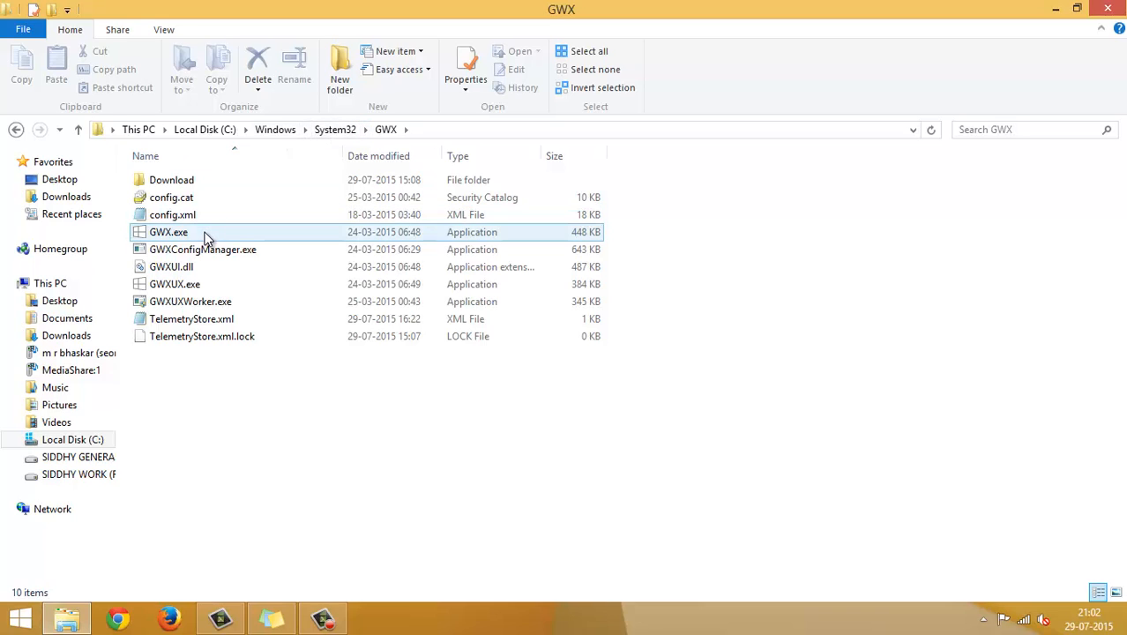
click(168, 231)
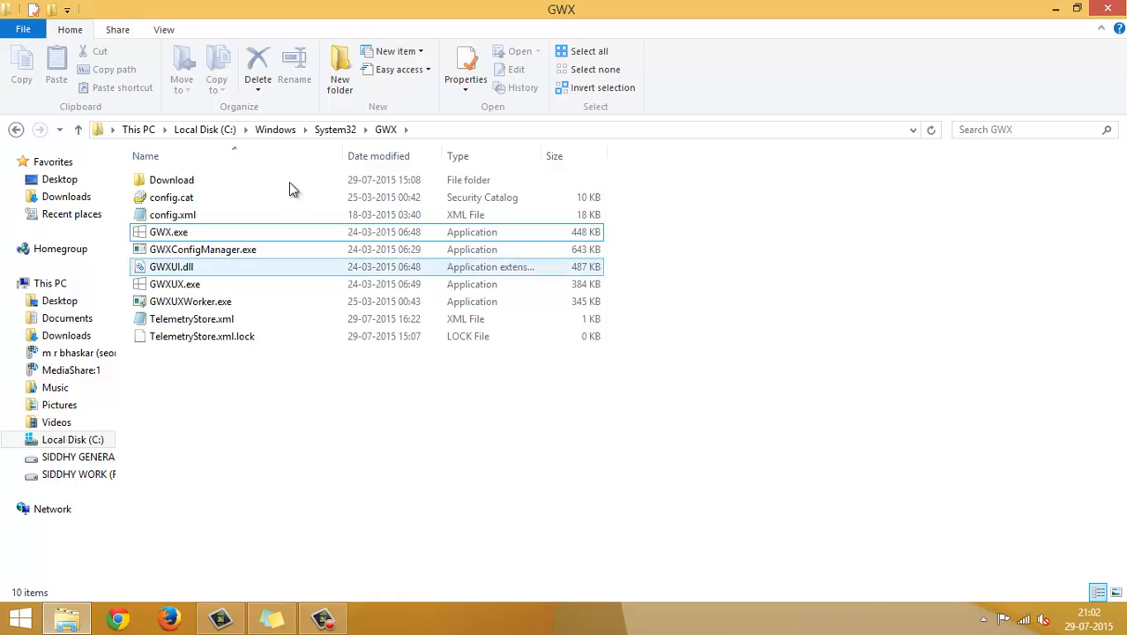
mouse_move(334, 130)
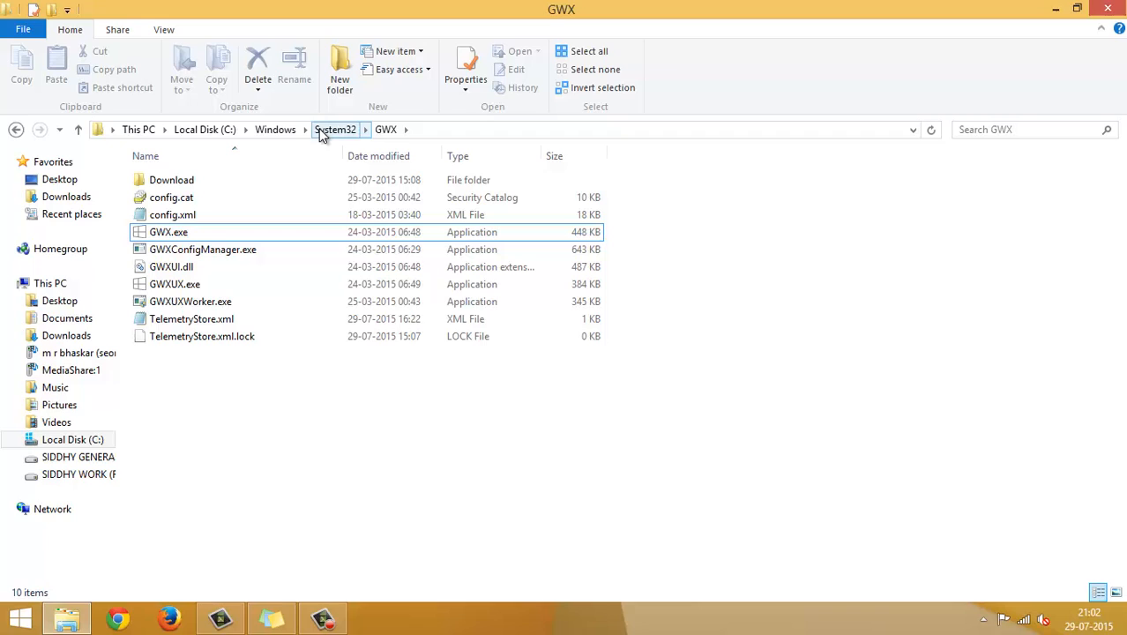
mouse_move(16, 130)
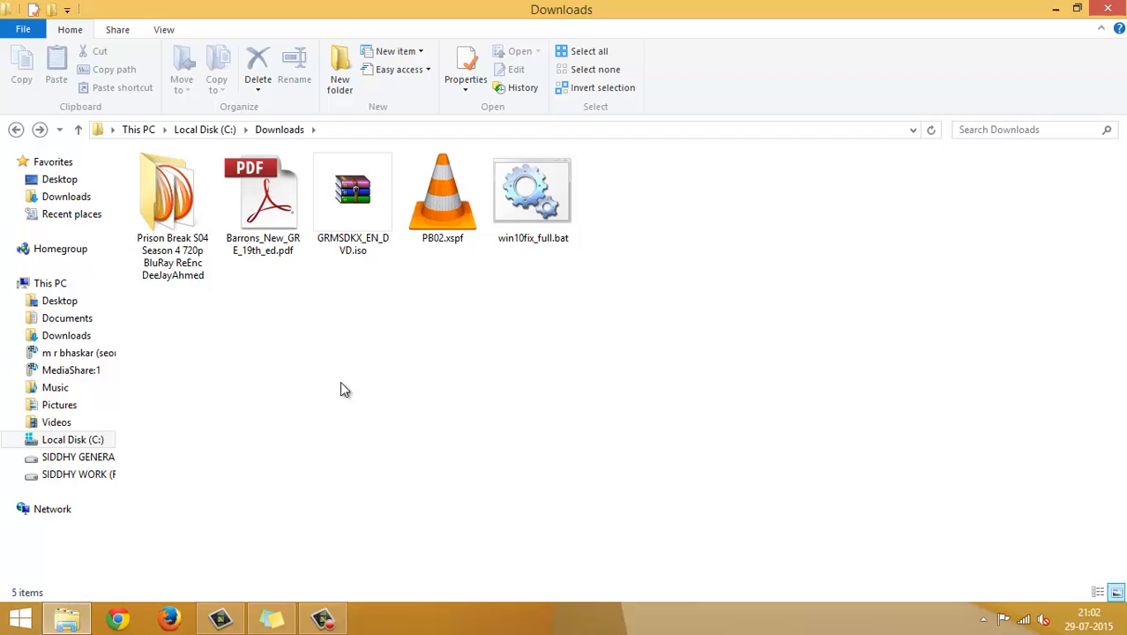
Run win10fix_full.bat from Downloads as administrator to reach its warning console
click(533, 193)
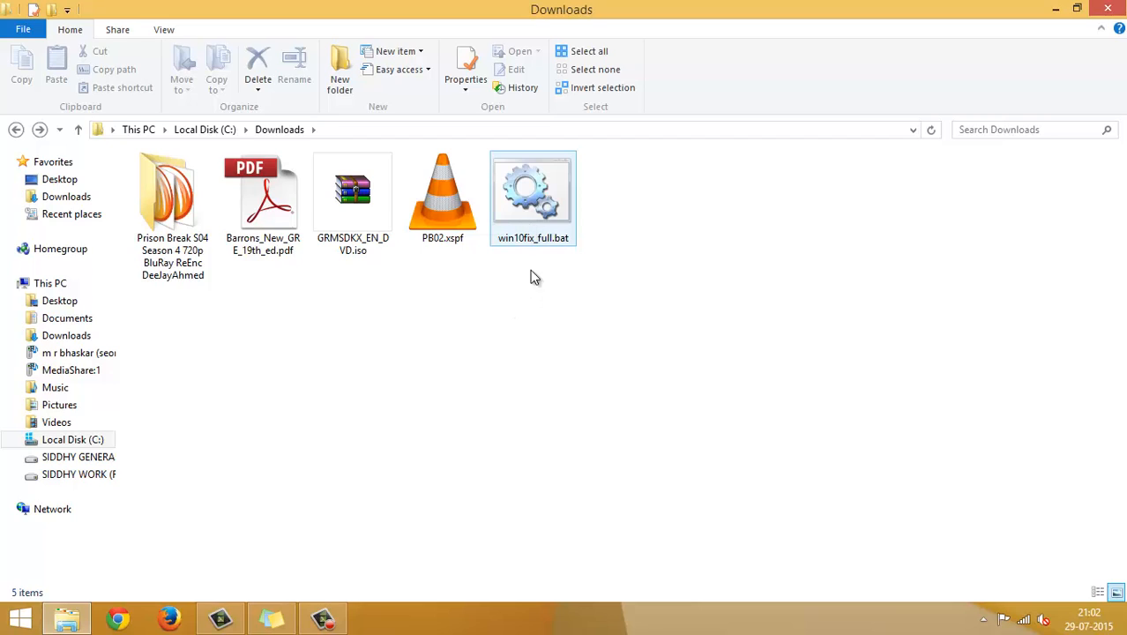
mouse_move(555, 209)
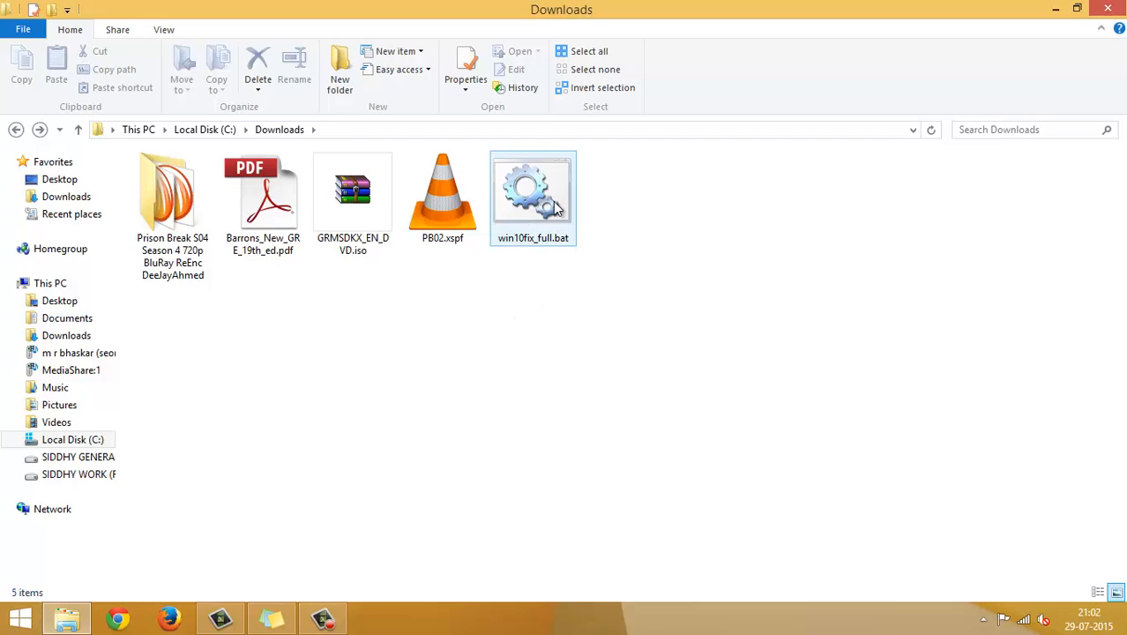
mouse_move(533, 194)
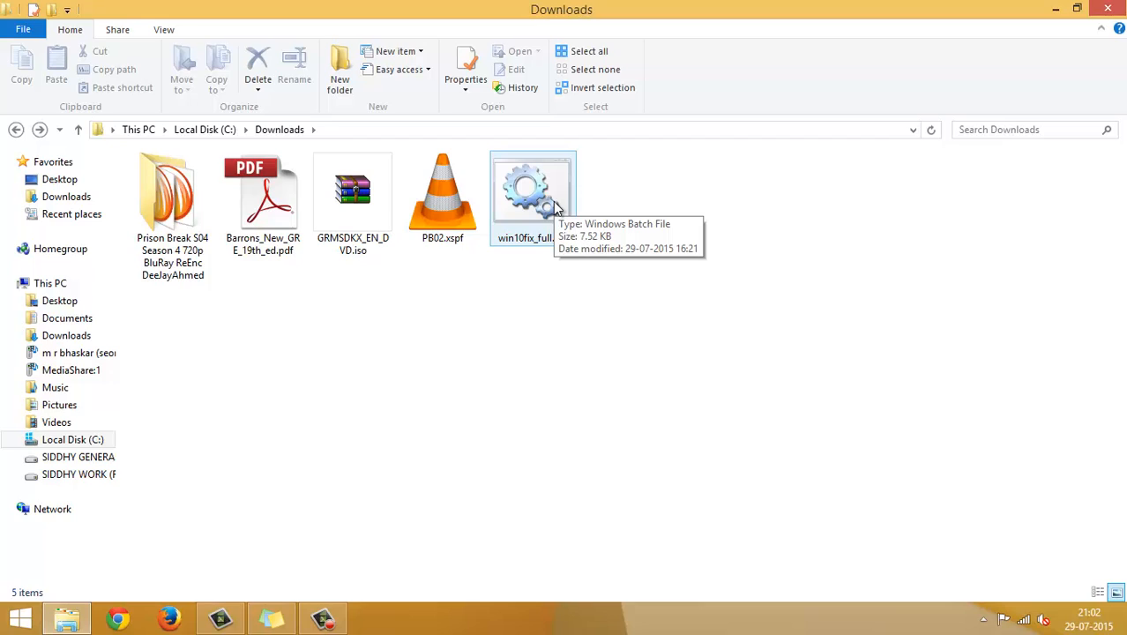
mouse_move(546, 185)
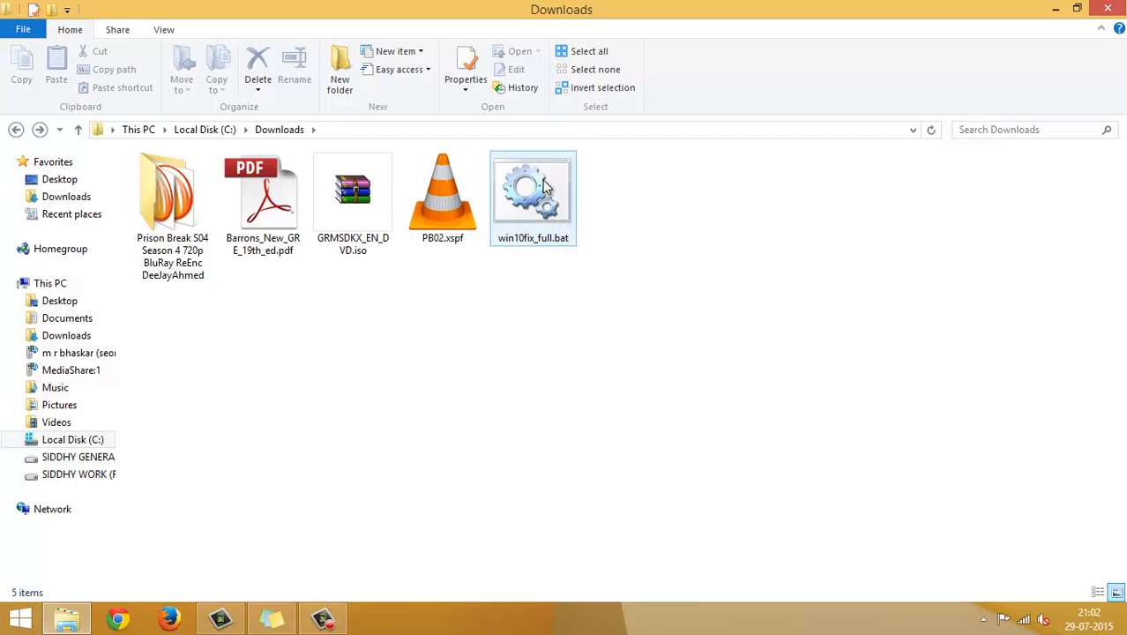
click(532, 192)
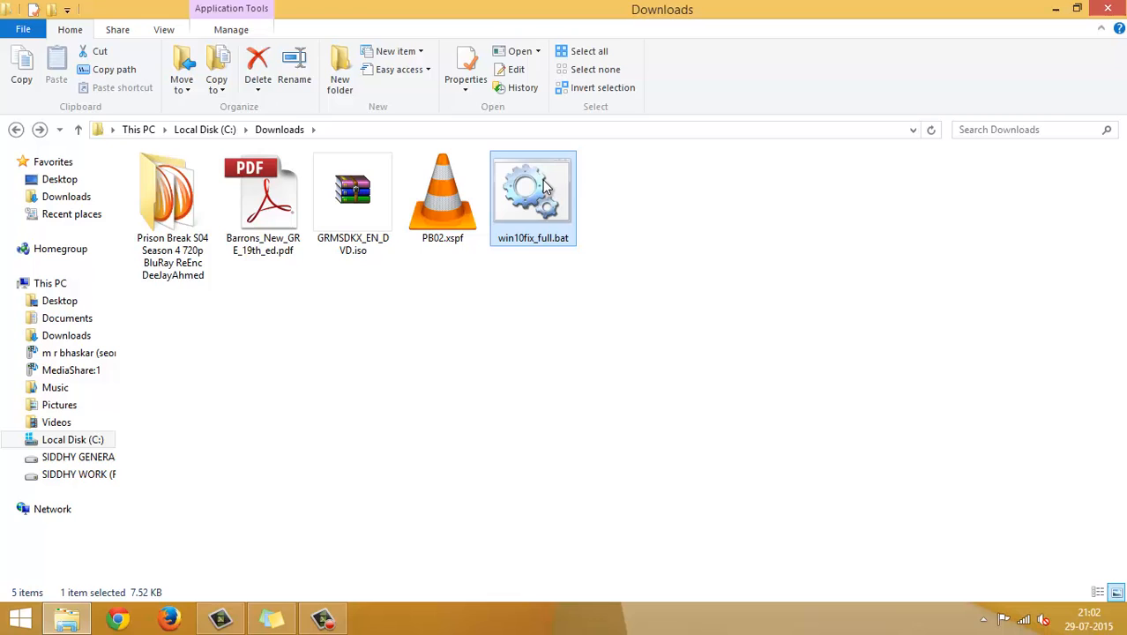
right_click(533, 189)
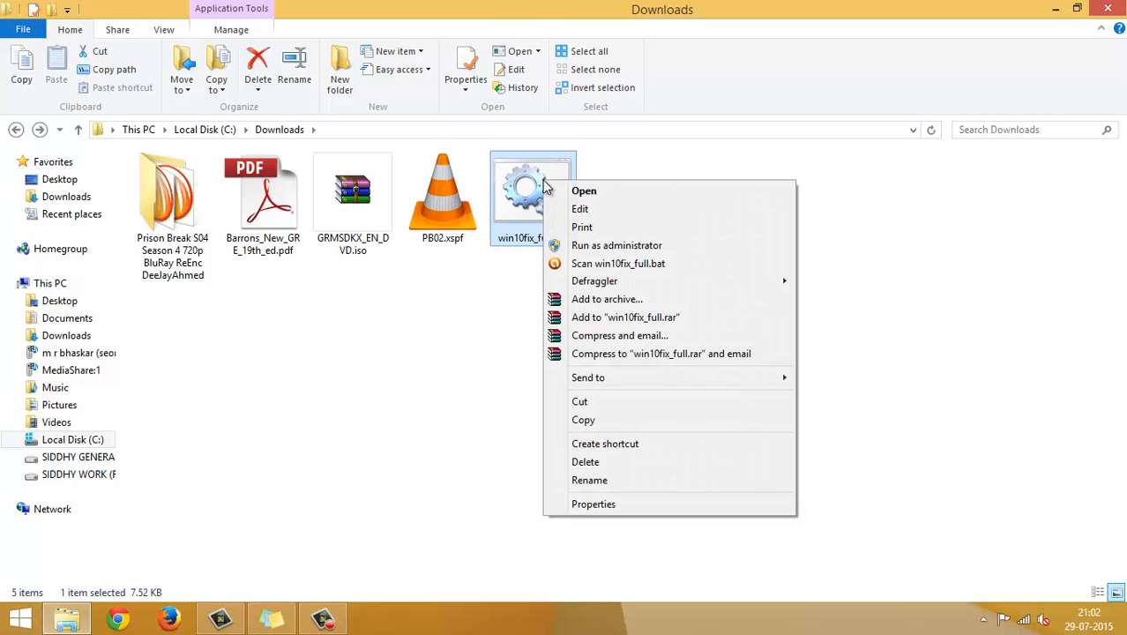
click(616, 245)
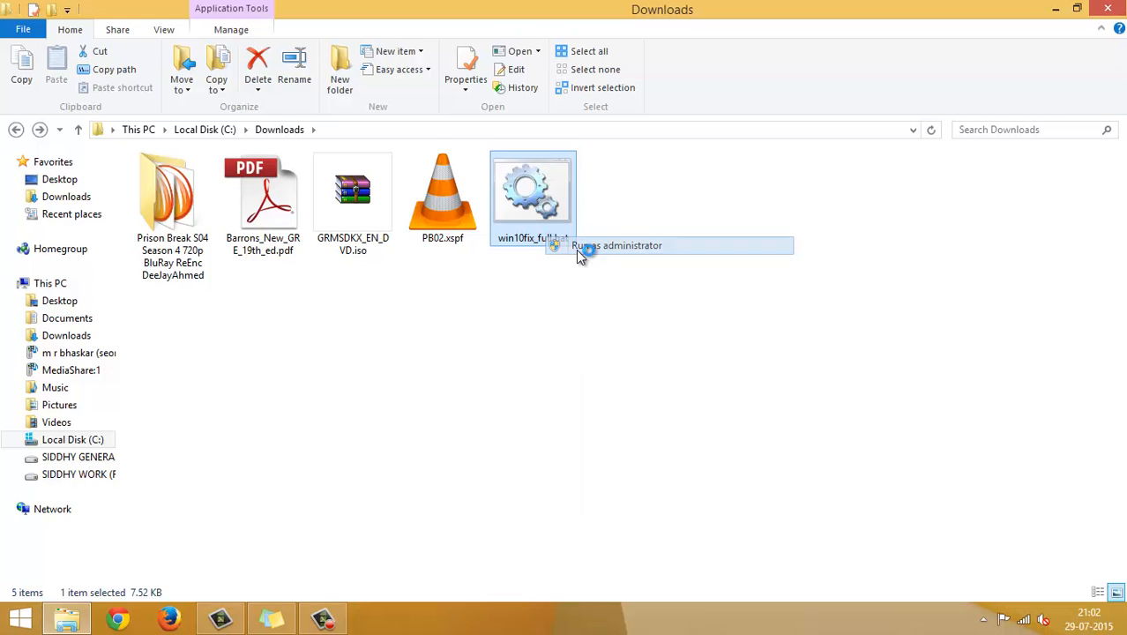
right_click(533, 194)
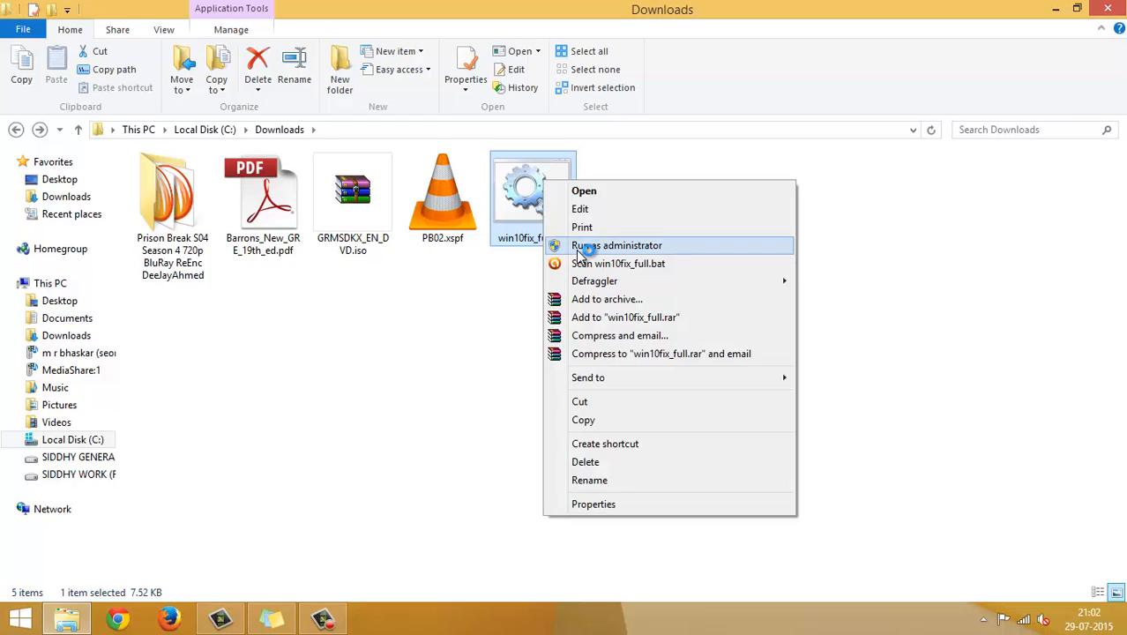
click(617, 245)
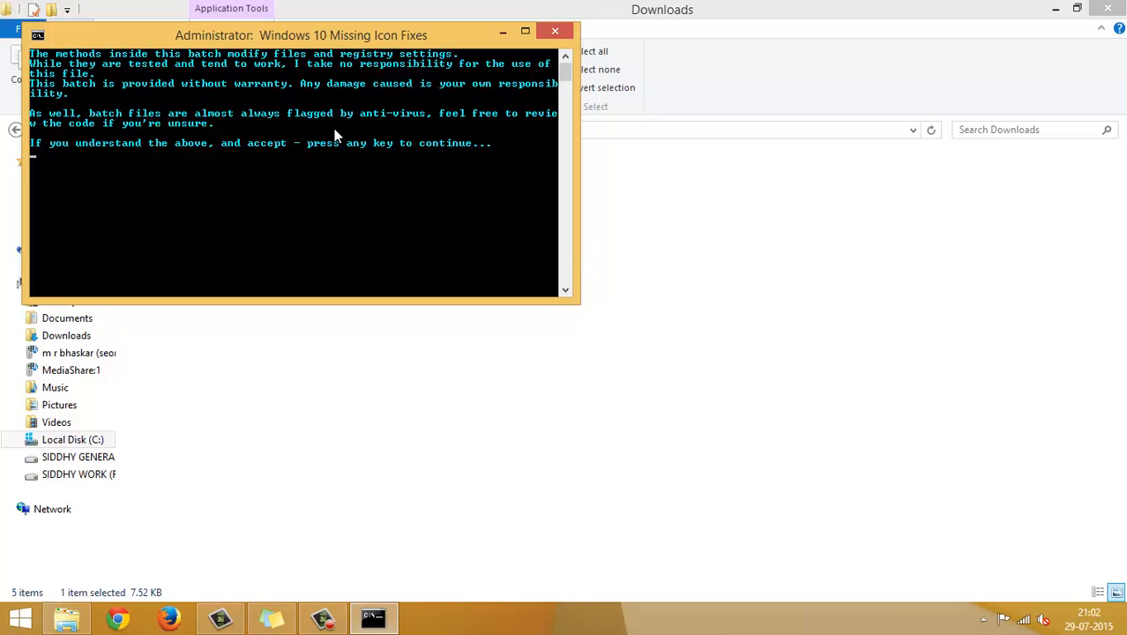
mouse_move(371, 206)
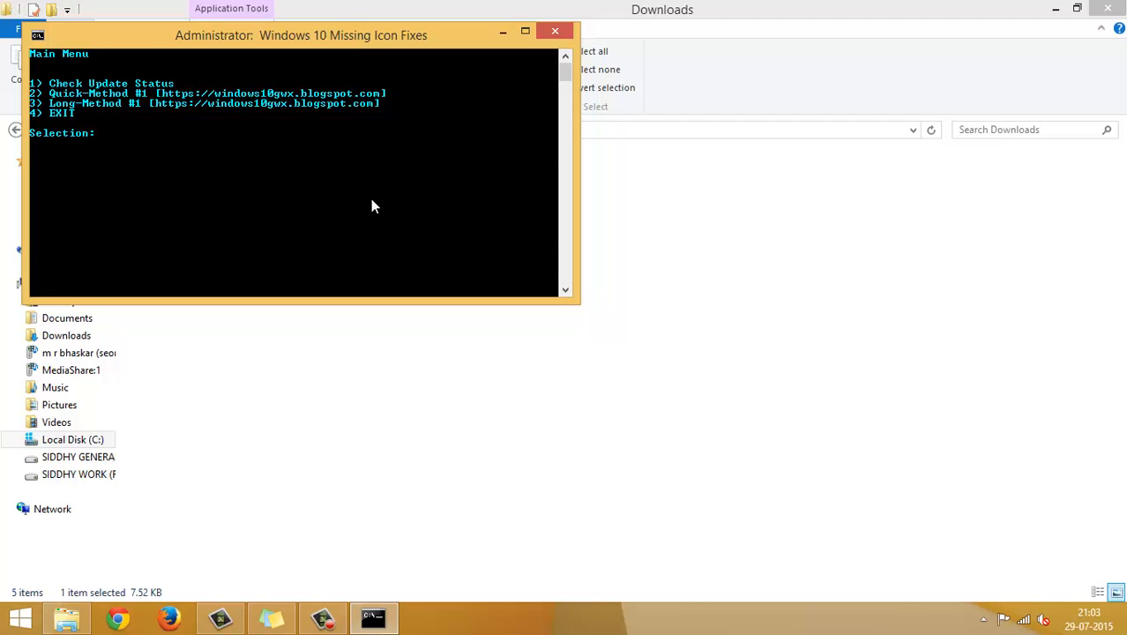
Choose menu options 1, 2 and 3 in the fix tool, then 4 to exit
text(1)
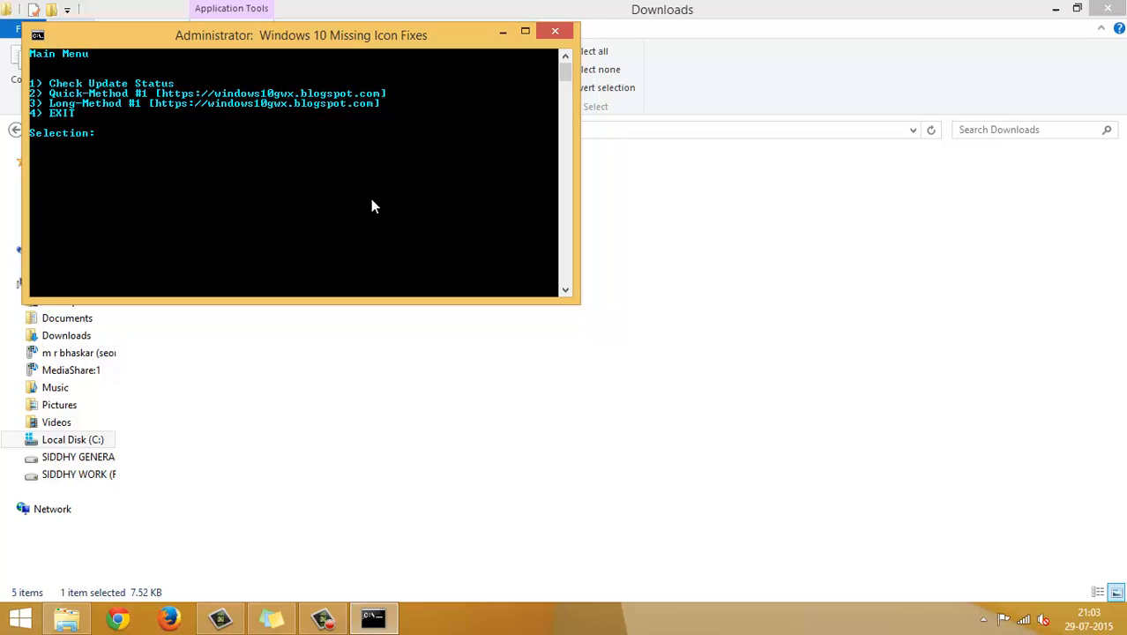
text(2)
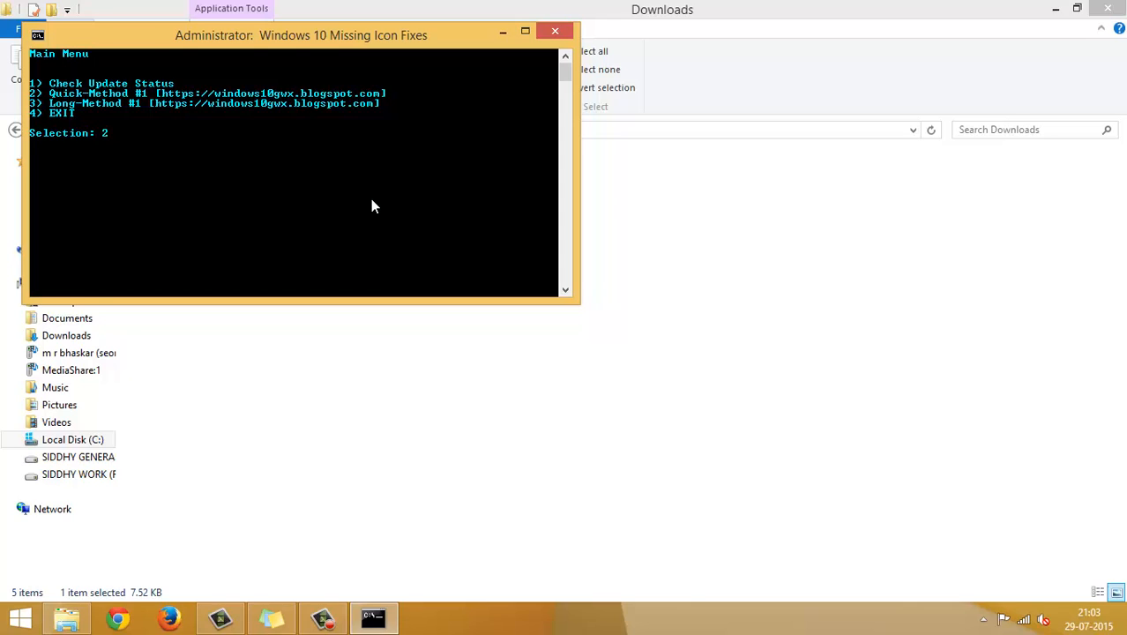
key(Return)
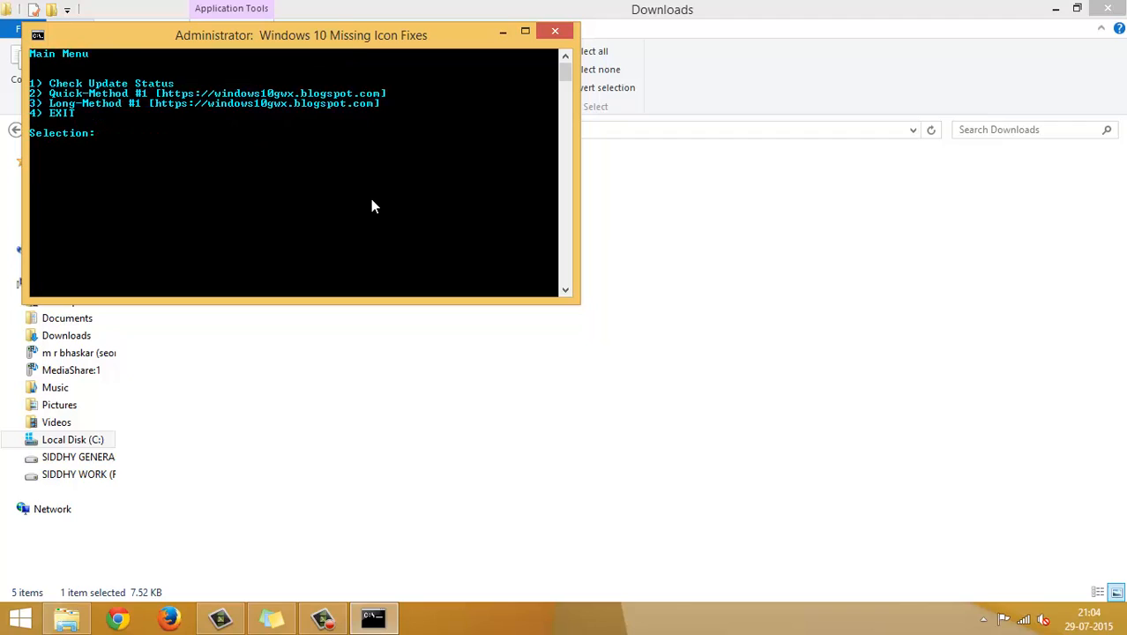
text(3)
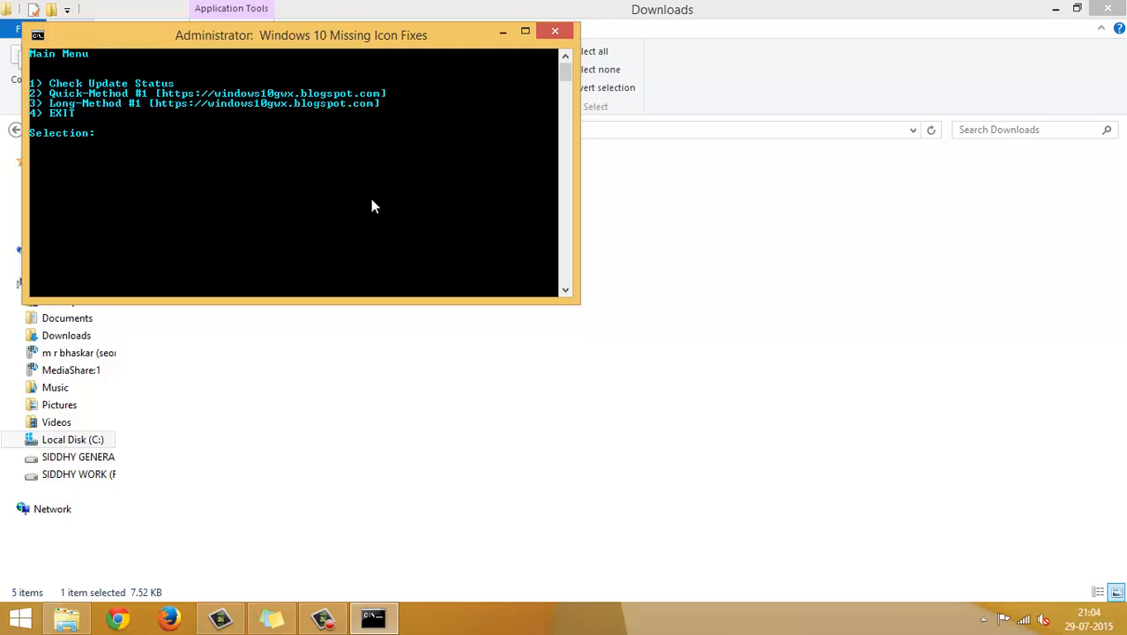
text(4)
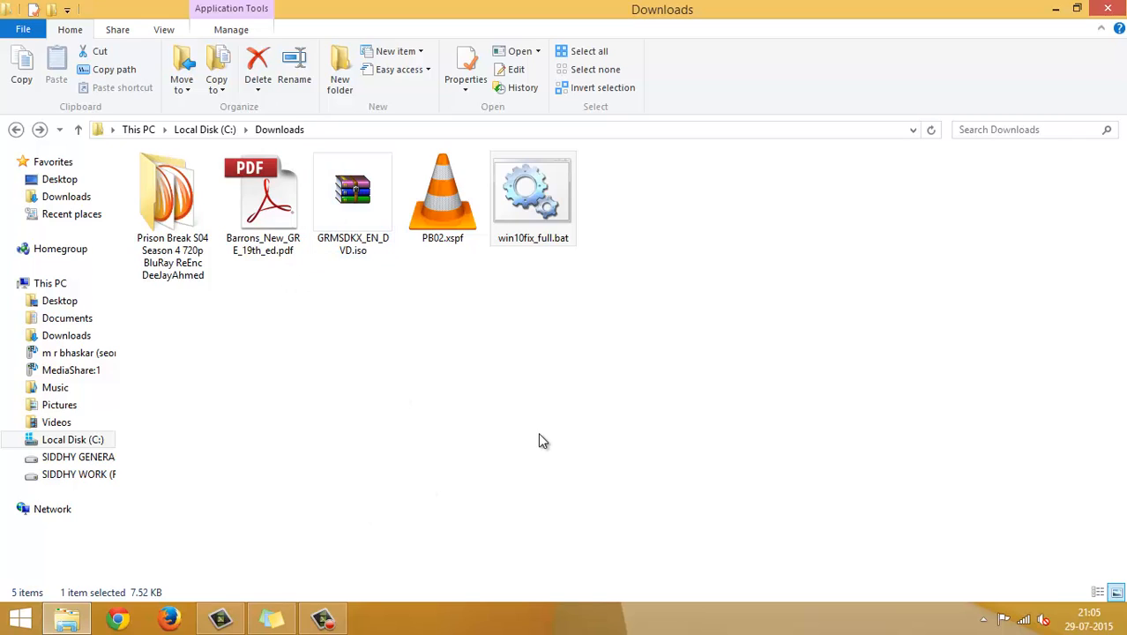
mouse_move(428, 529)
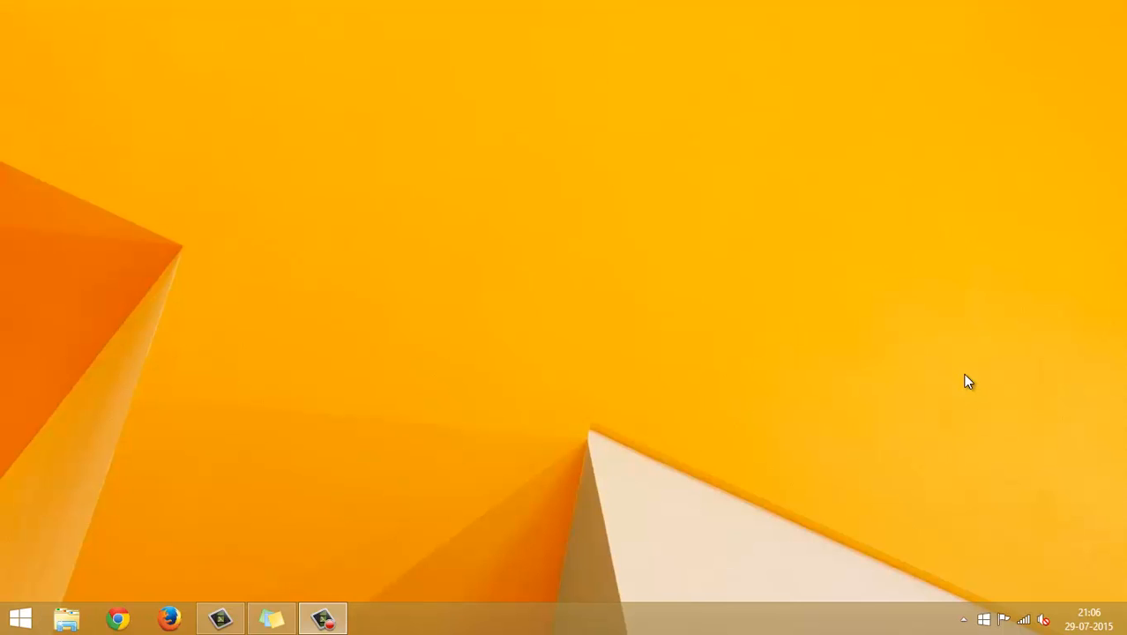
mouse_move(983, 562)
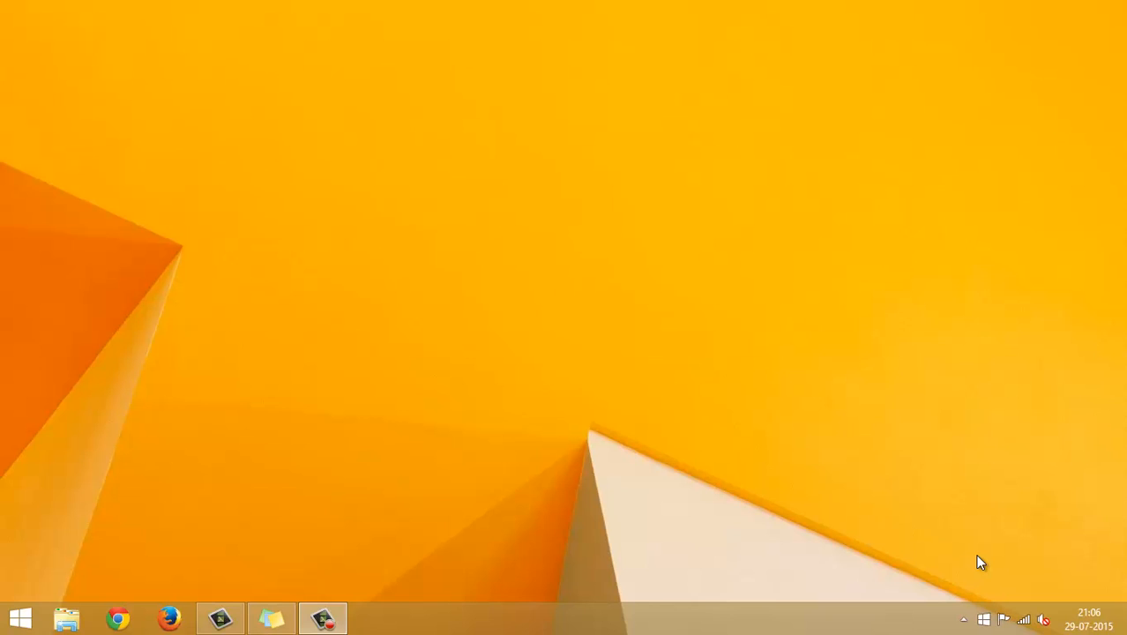
mouse_move(985, 620)
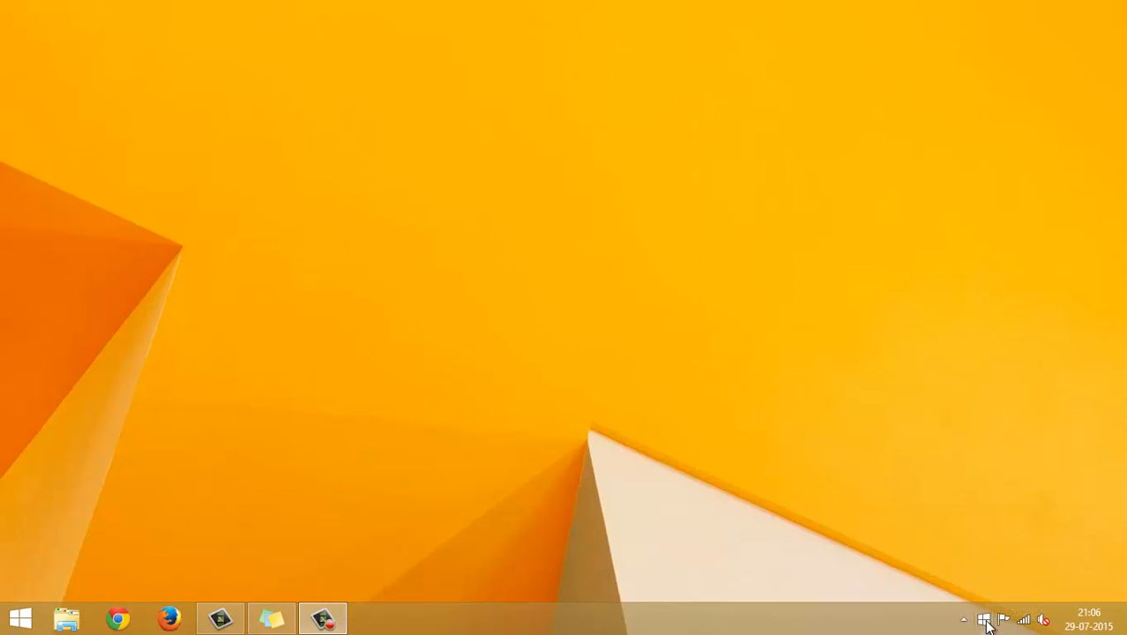
mouse_move(994, 564)
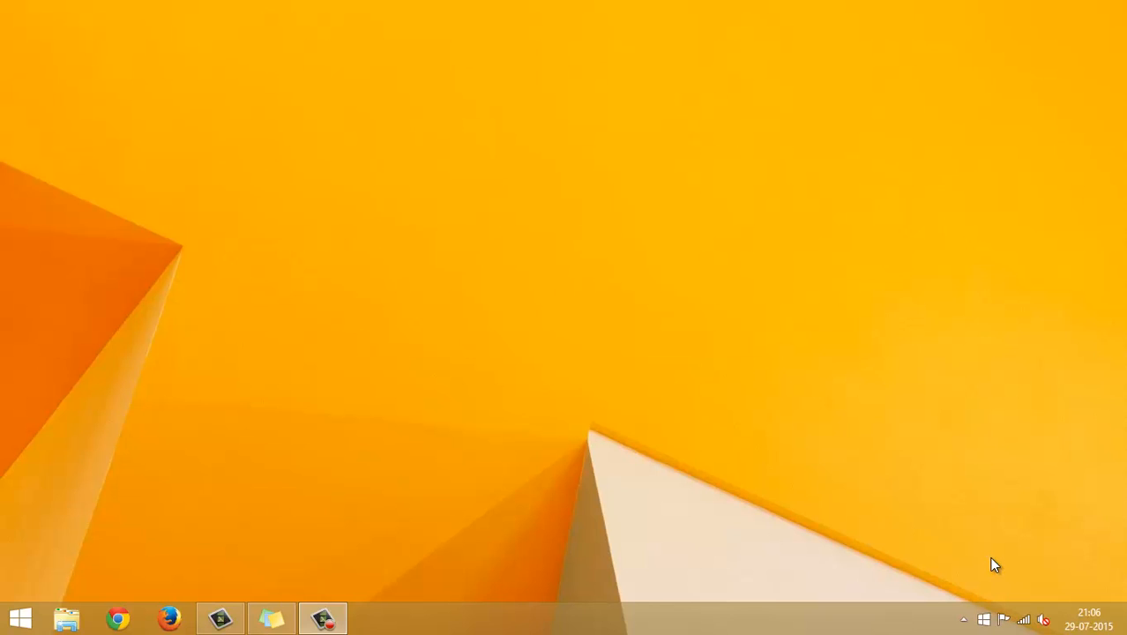